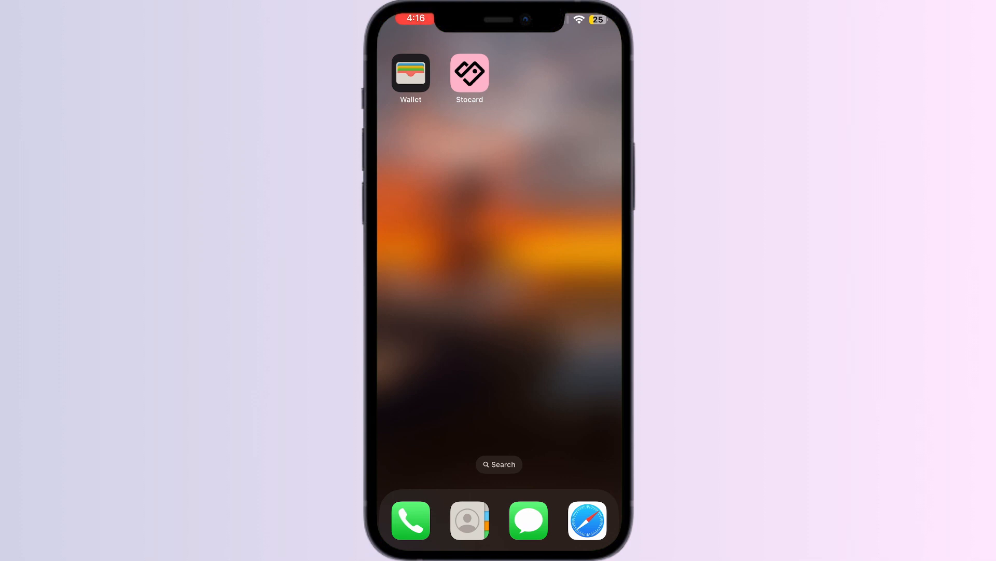
- Launch Stocard from the Home Screen to reach its Cards grid
click(411, 73)
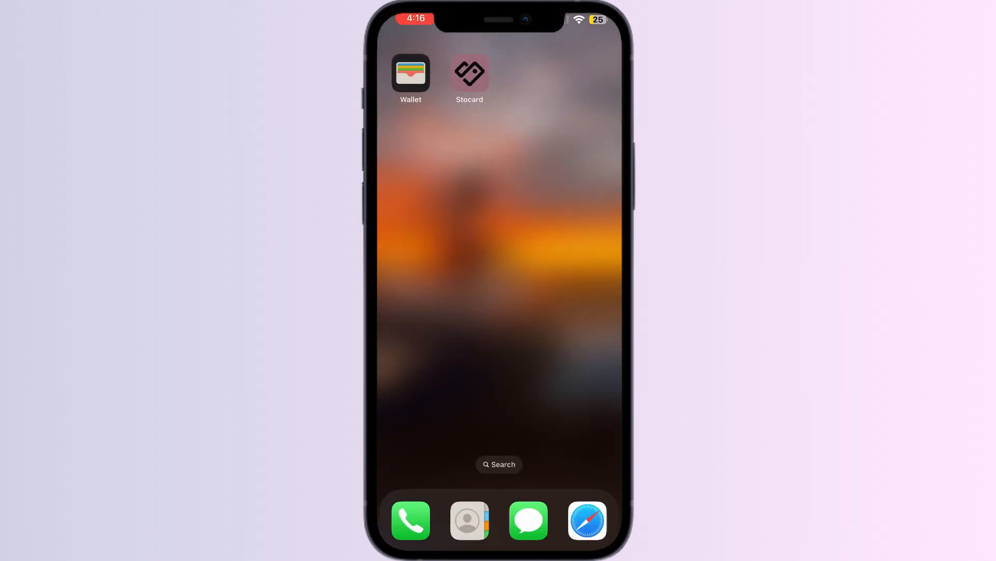
click(469, 73)
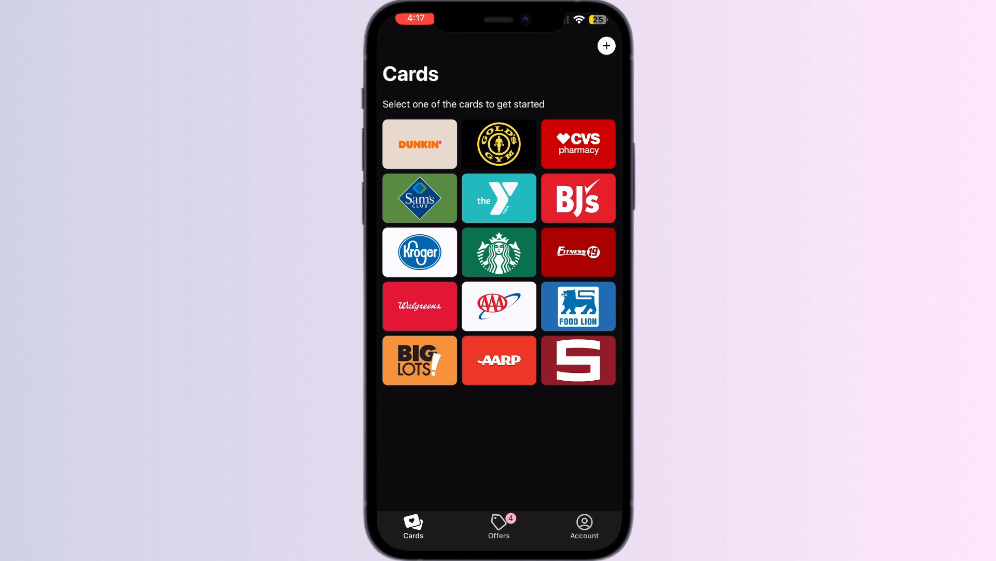
- Add a new card, search 'Fly' and choose Fly Buys from the results
click(606, 46)
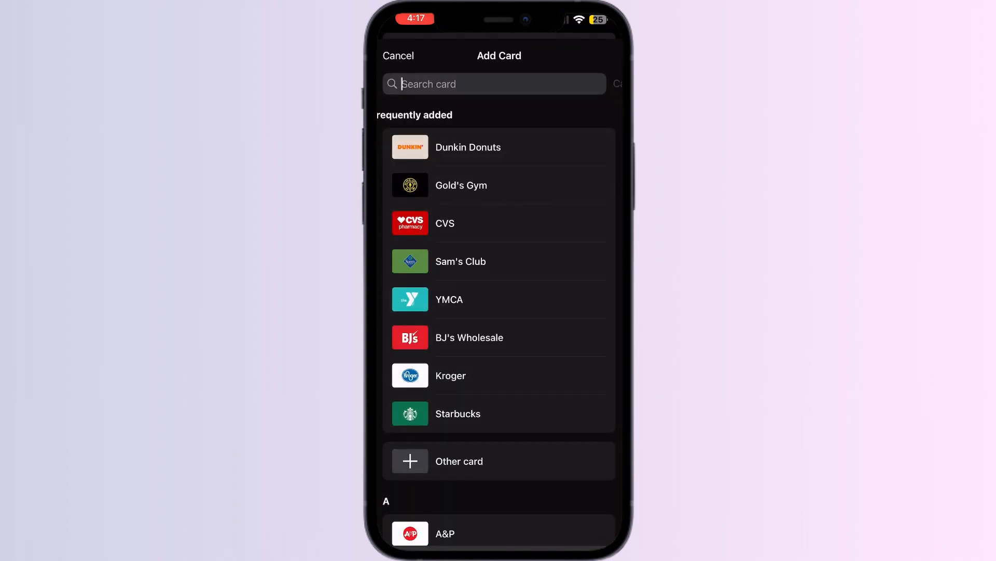
text(F)
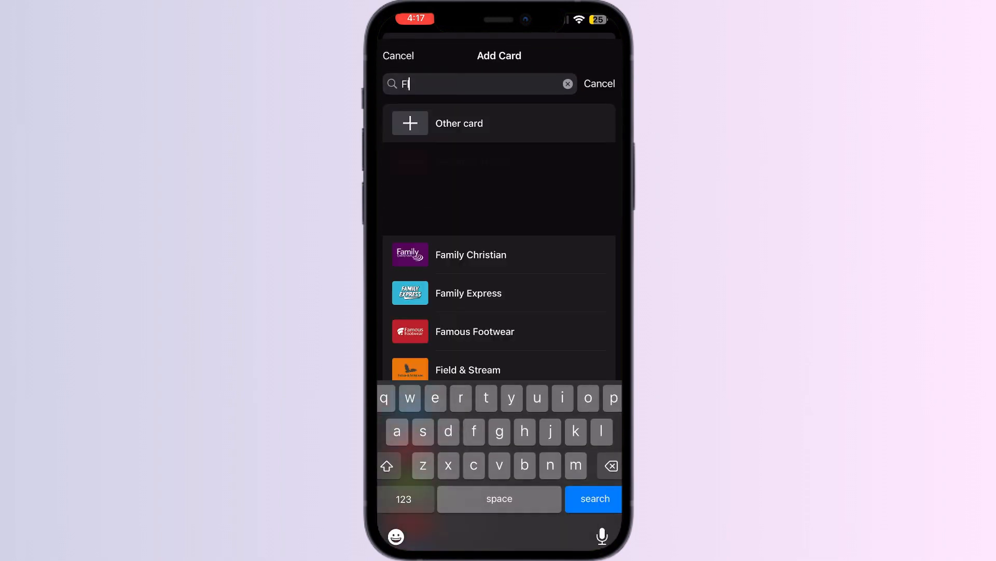
text(lybuys)
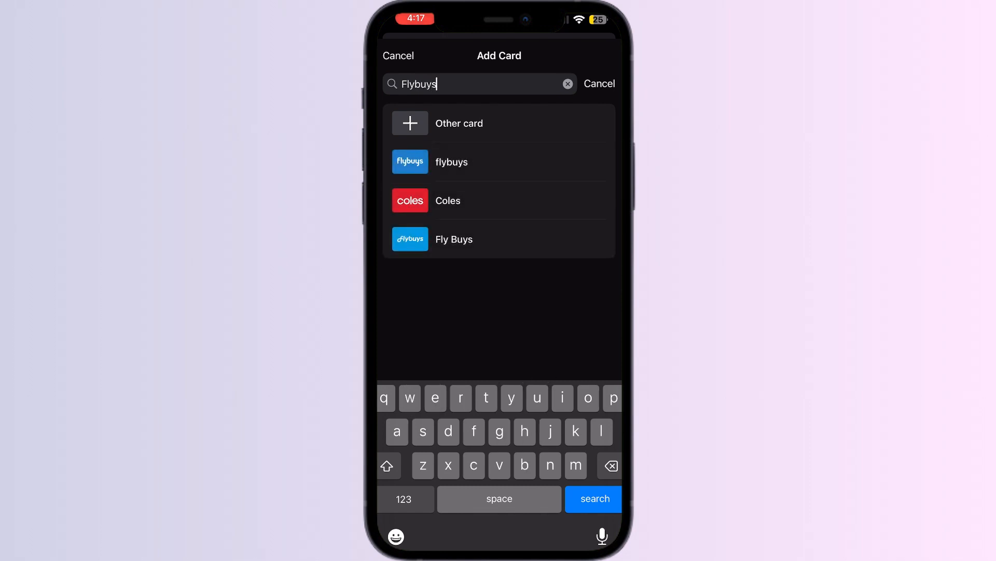
click(454, 239)
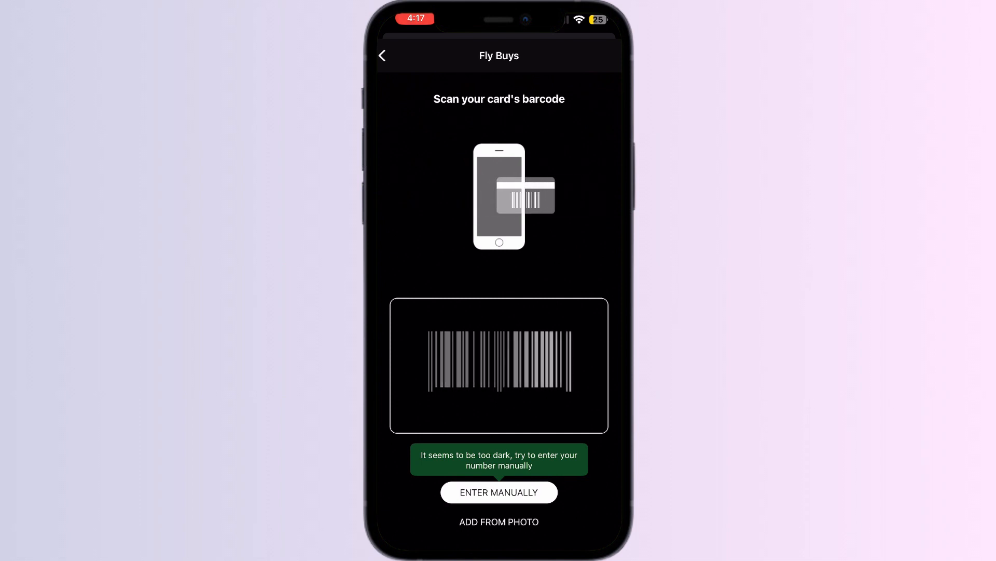
- Switch the Fly Buys setup from barcode scanning to ENTER MANUALLY
click(499, 492)
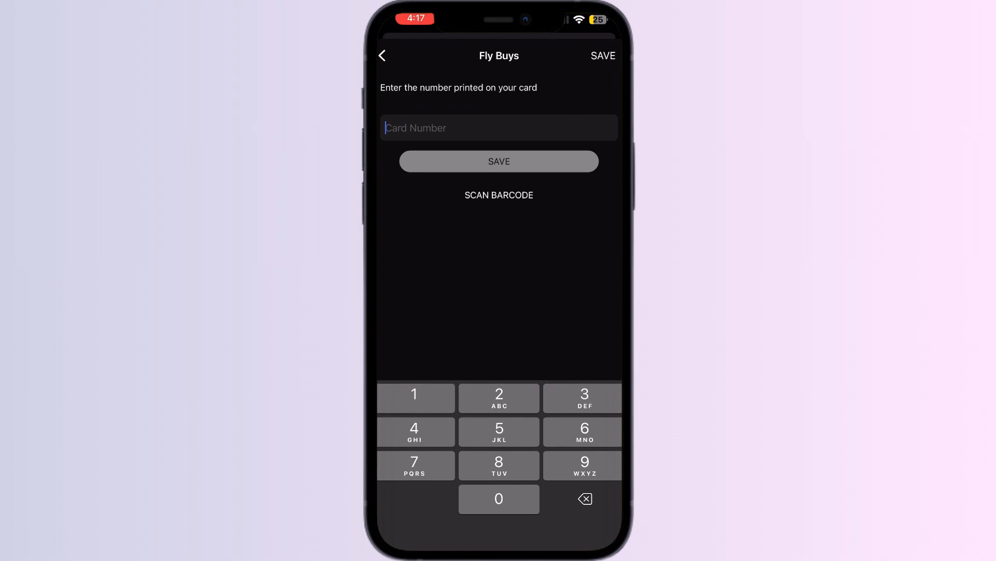